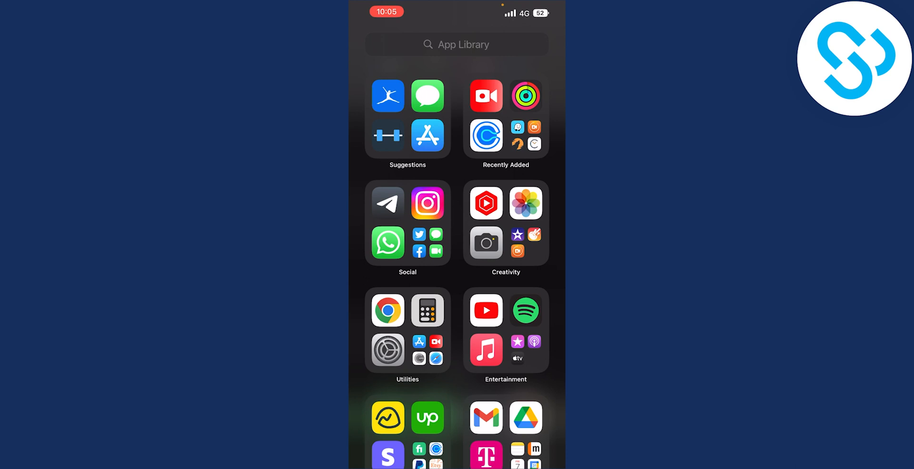
# Search the App Library for "fil" and open Files to its Recents list
pyautogui.click(456, 44)
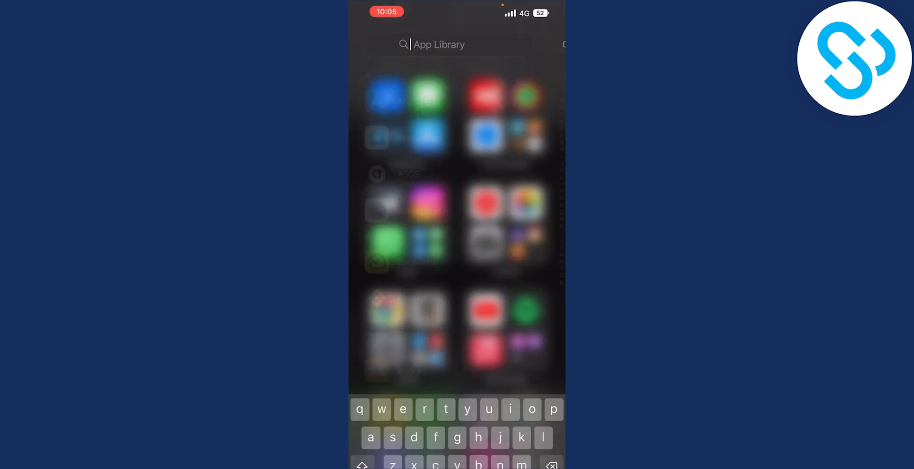
pyautogui.write('fil')
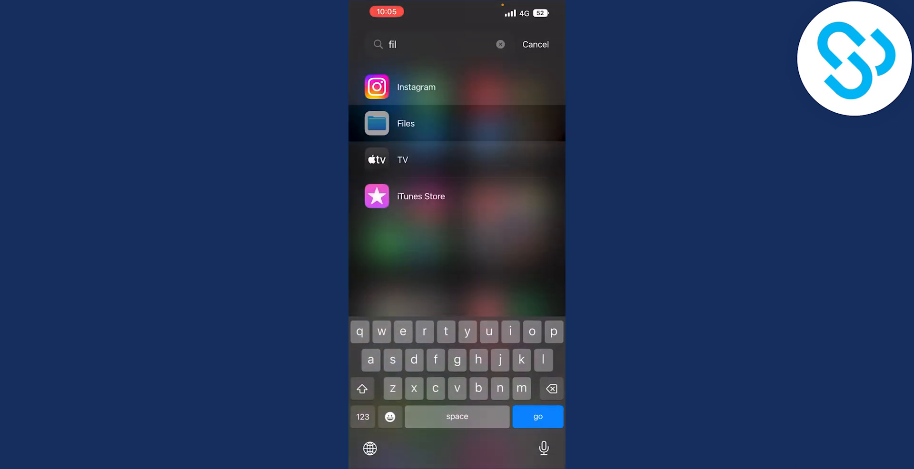
pyautogui.click(405, 123)
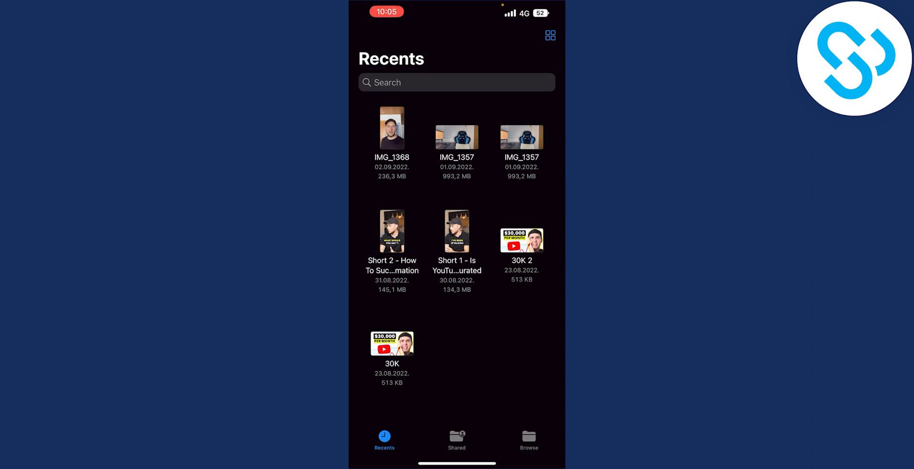
# Browse iCloud Drive, check the empty Shared section, then return to Browse
pyautogui.click(529, 440)
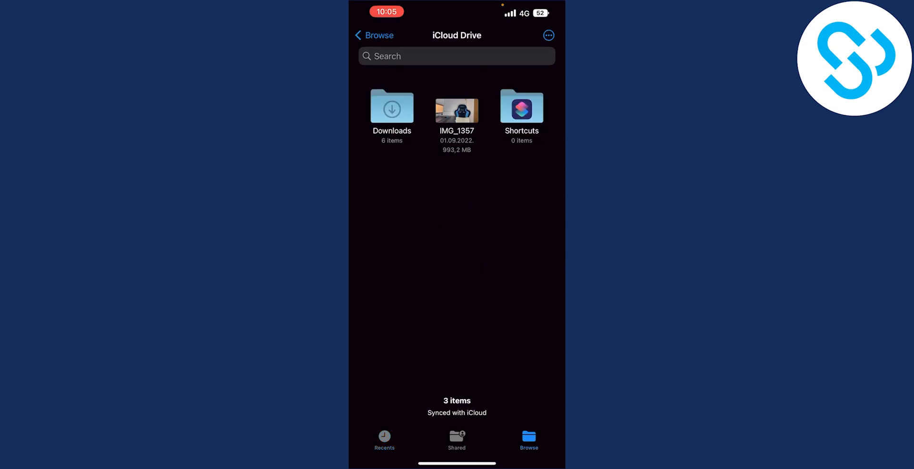
pyautogui.click(456, 439)
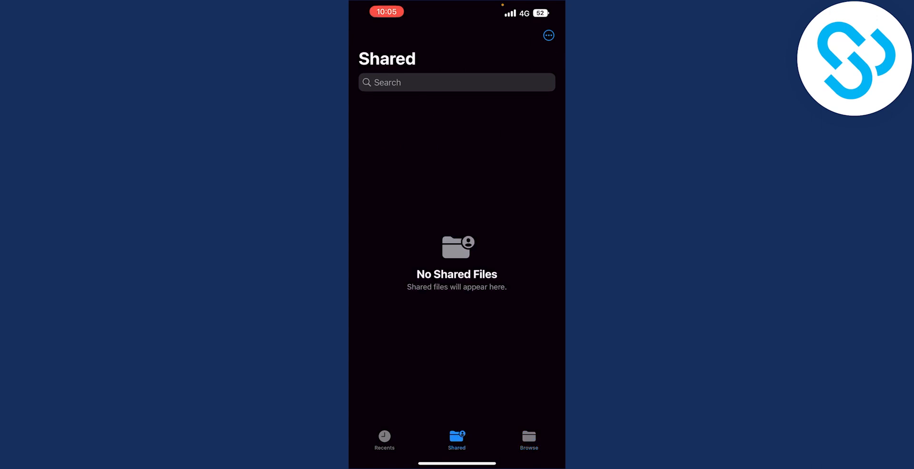
pyautogui.click(527, 441)
pyautogui.write('fi')
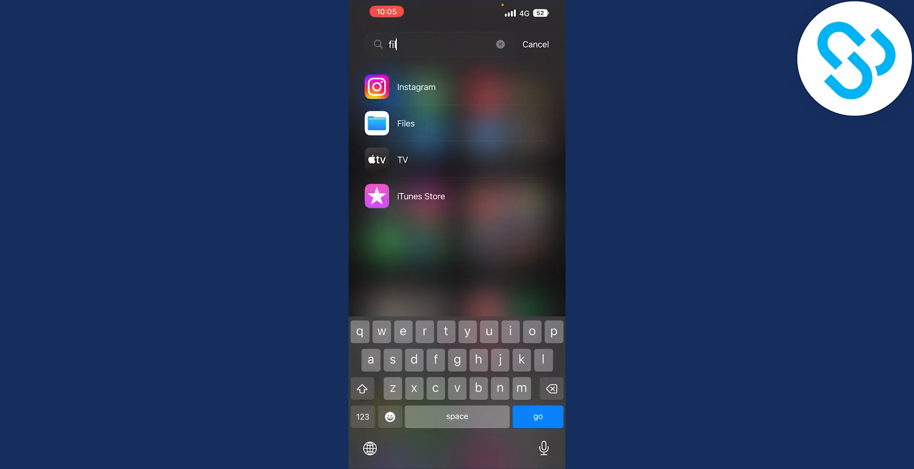
# Reopen Files from the search results, landing on iCloud Drive with Downloads and Shortcuts
pyautogui.click(405, 124)
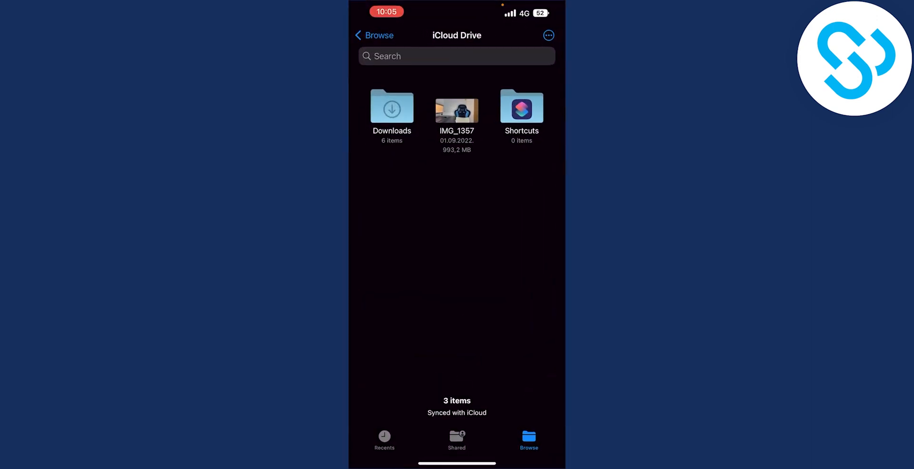